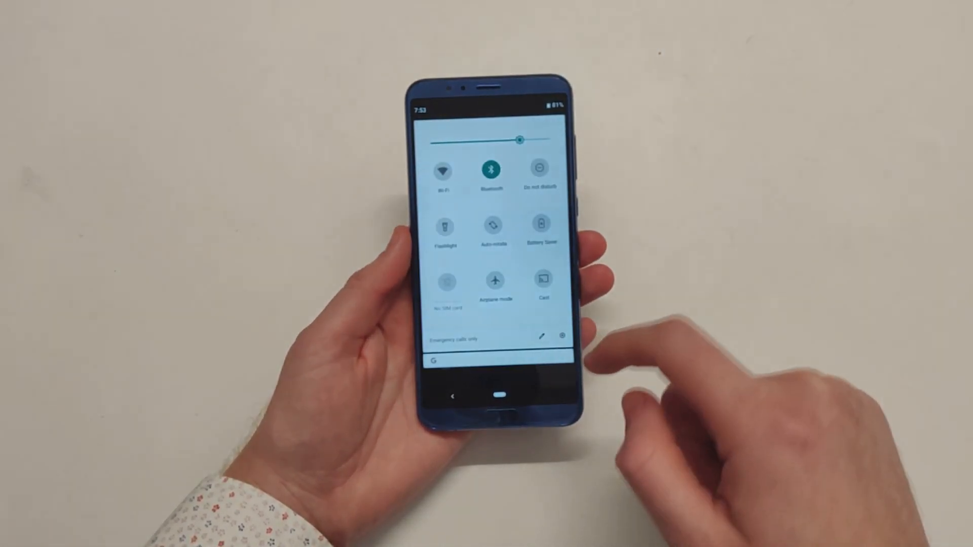
Open Settings from quick settings and go to About phone to see Android version 9.
click(563, 335)
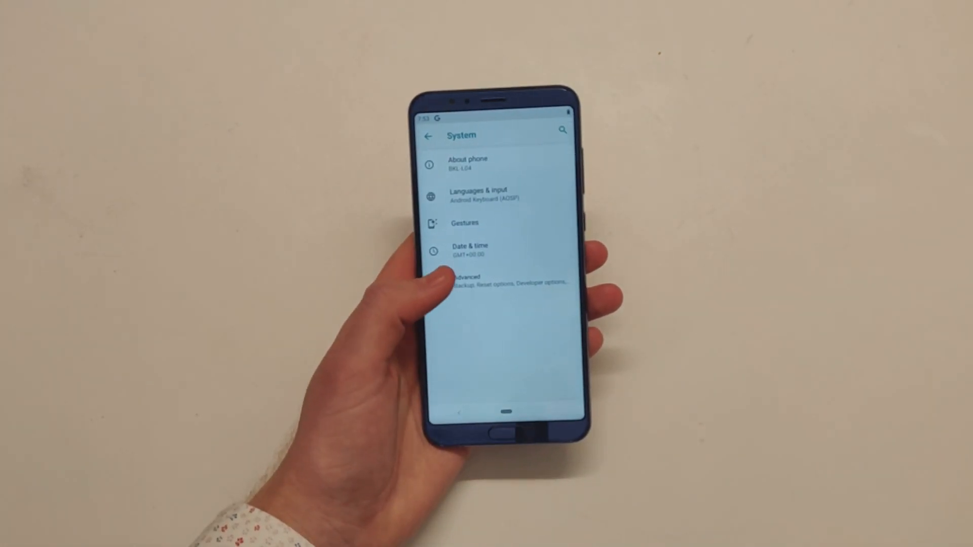
click(464, 281)
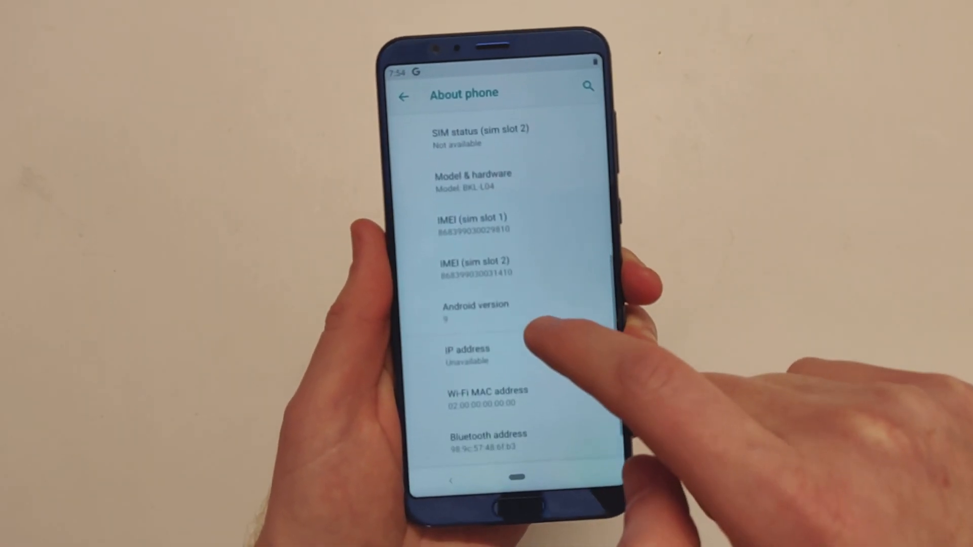
click(475, 310)
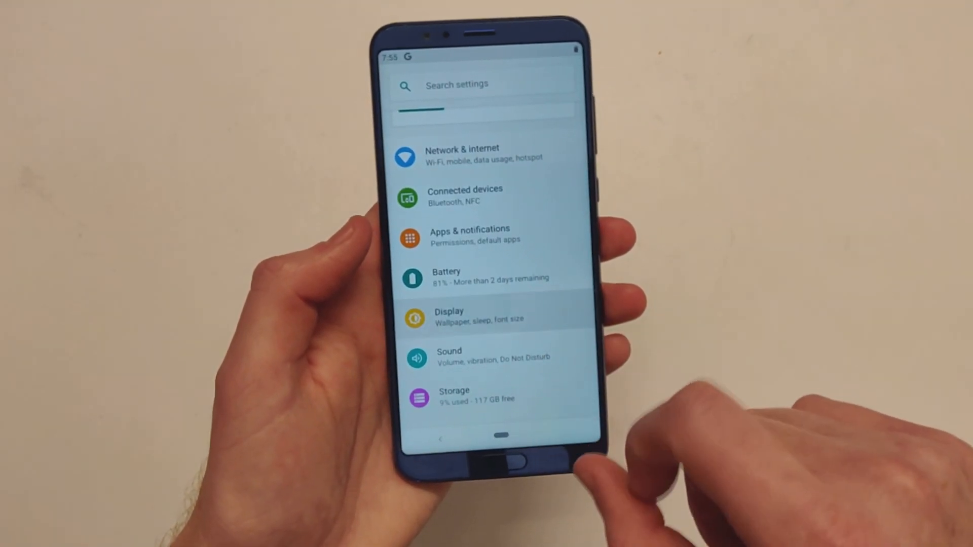
Look at Display settings, then open Battery showing 81% charge and 2+ days remaining.
click(448, 315)
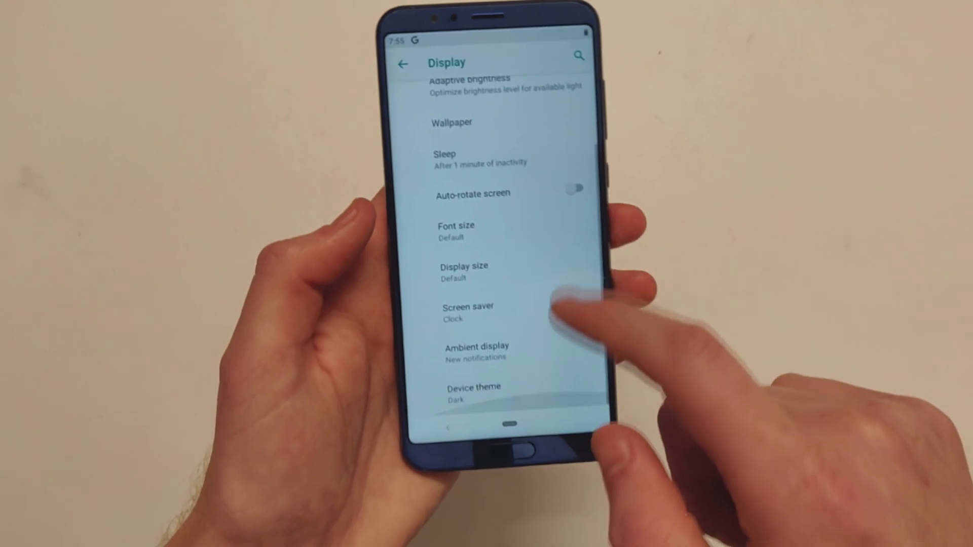
click(474, 392)
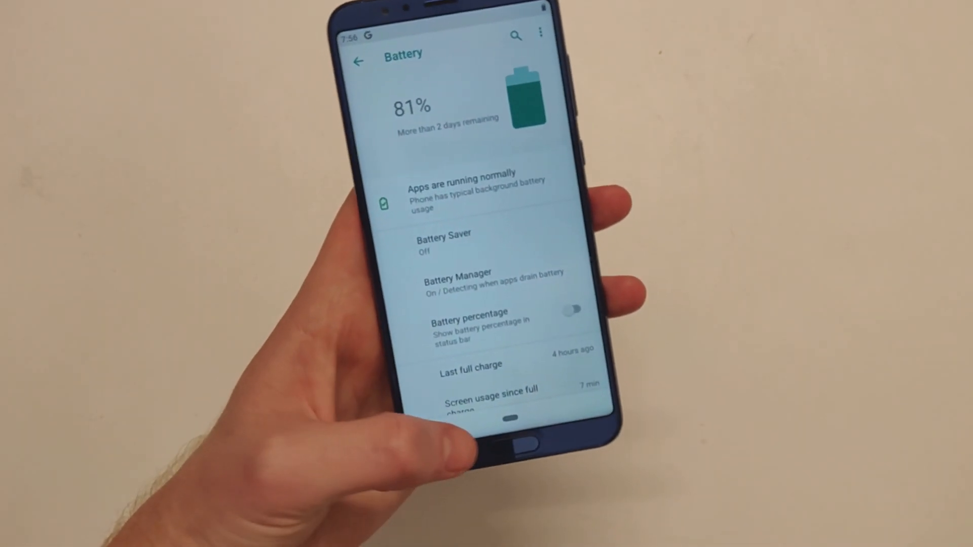
click(357, 61)
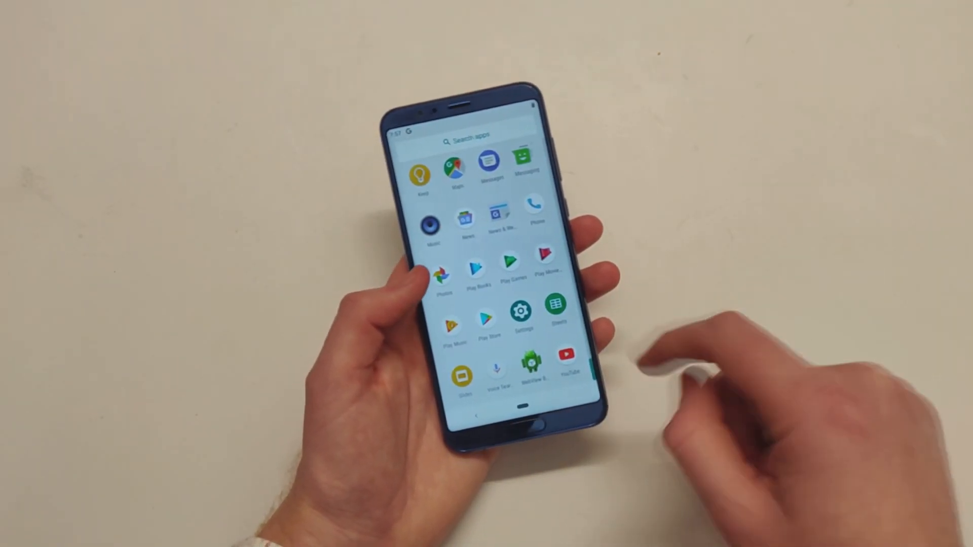
Pull down the quick toggles and tap the gear to reopen the Settings categories list.
scroll(down, 3)
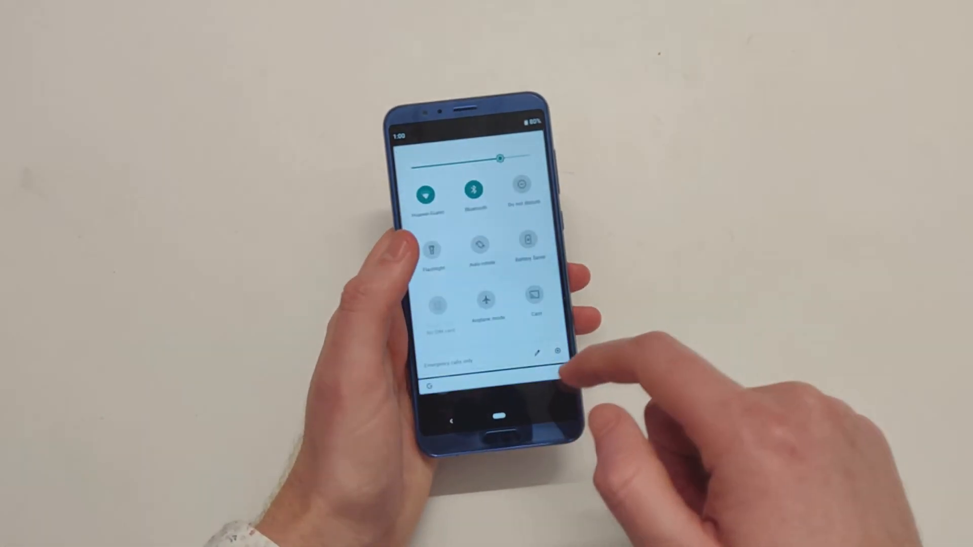
click(560, 353)
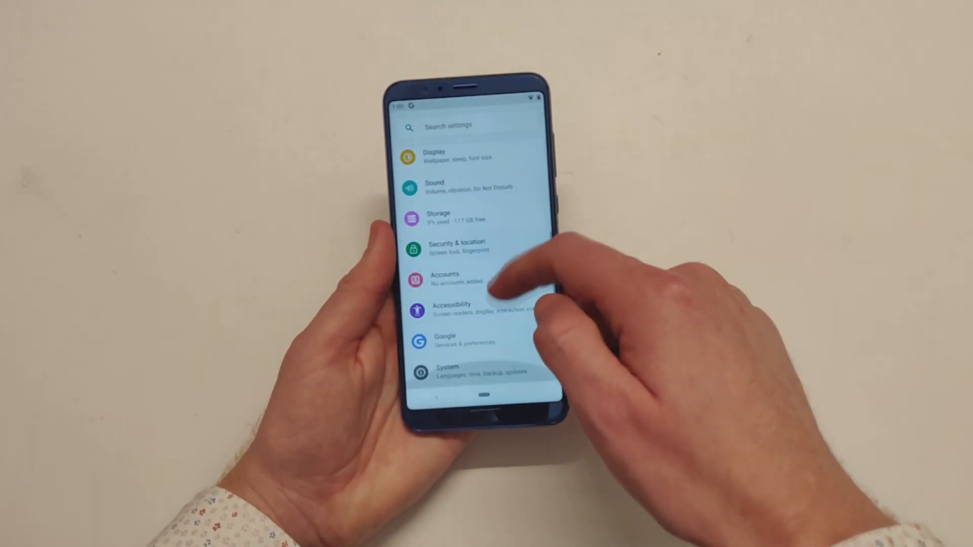